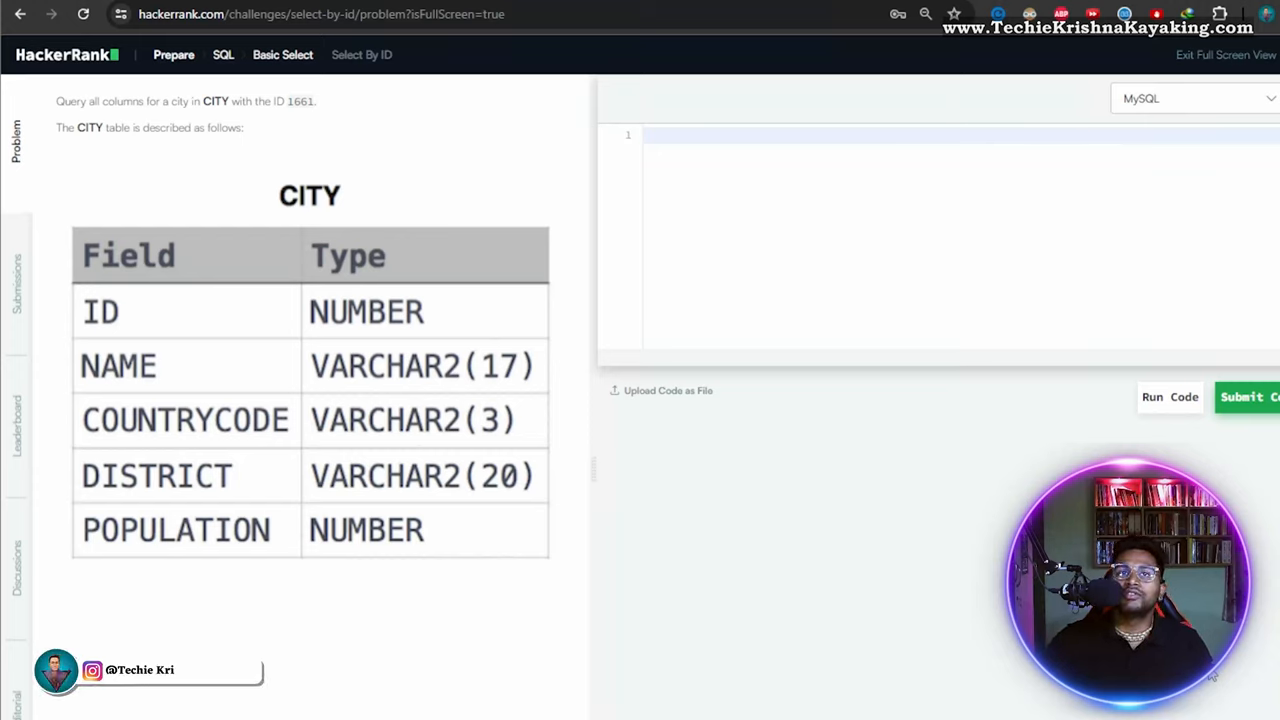
# Write SELECT * FROM CITY, then WHERE ID = 1661 on the second line.
pyautogui.click(792, 136)
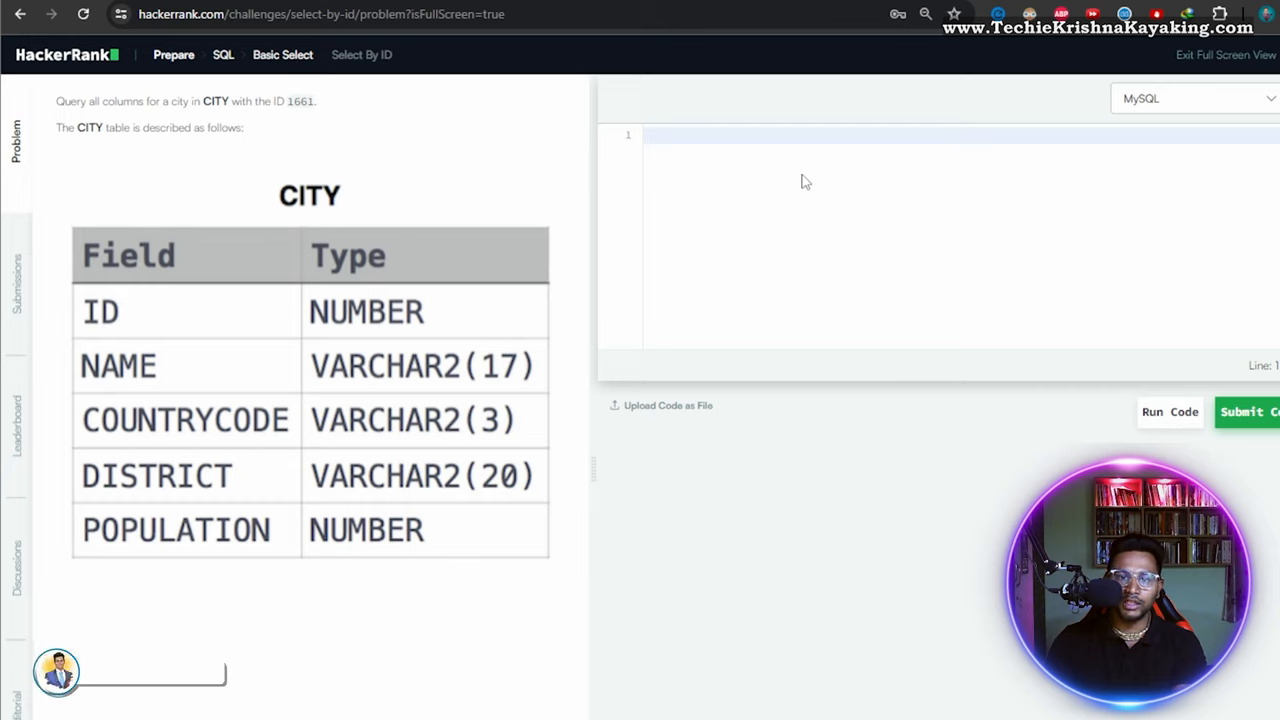
pyautogui.write('SELECT * FROM CITY')
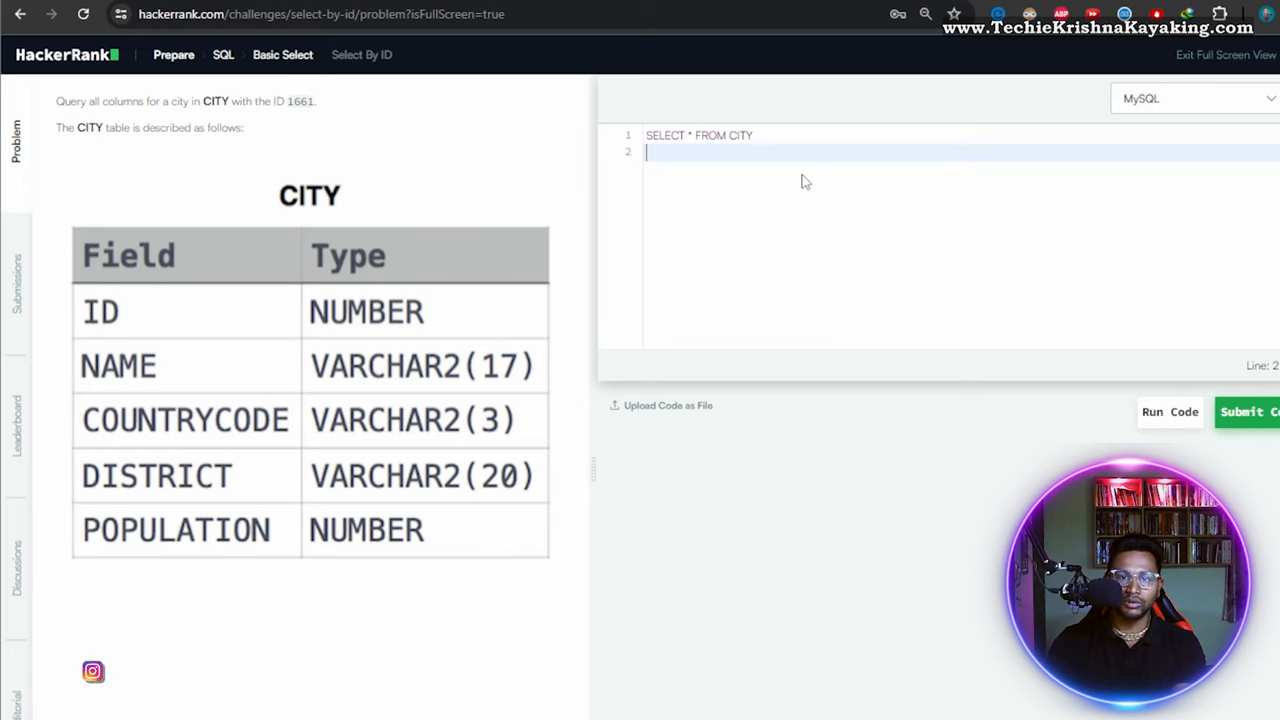
pyautogui.write('WHE')
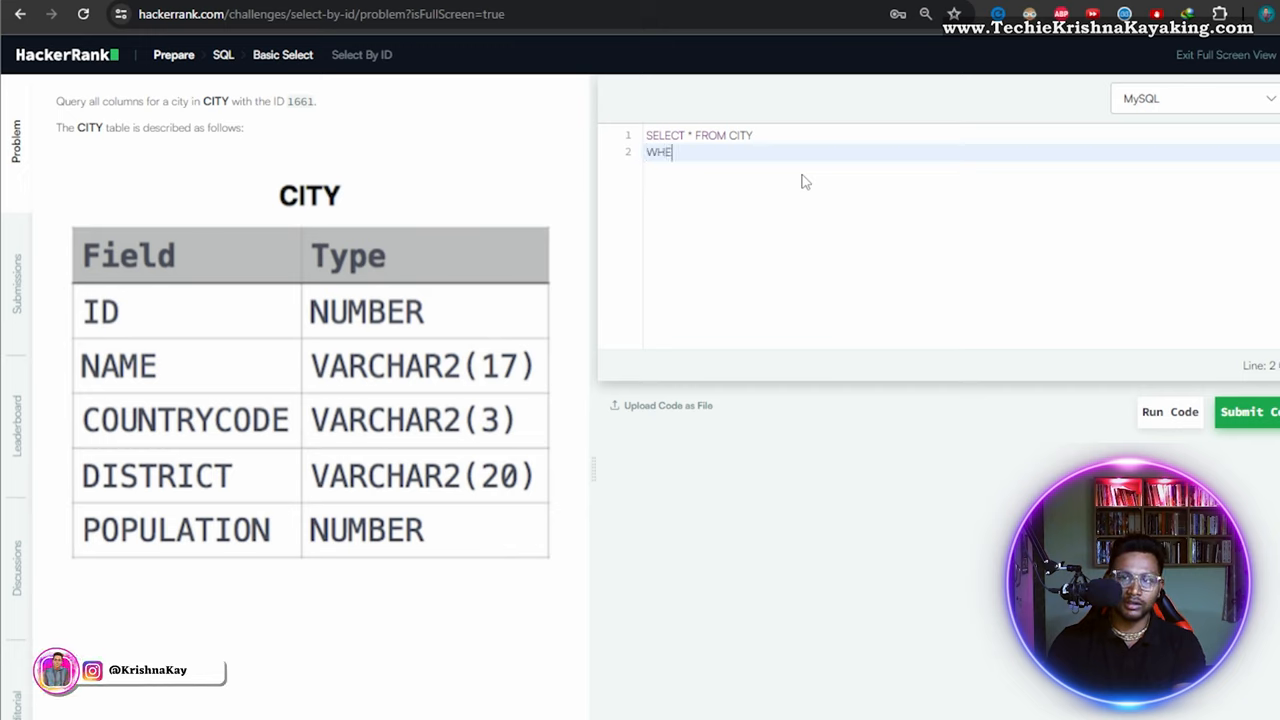
pyautogui.write('RE ID =')
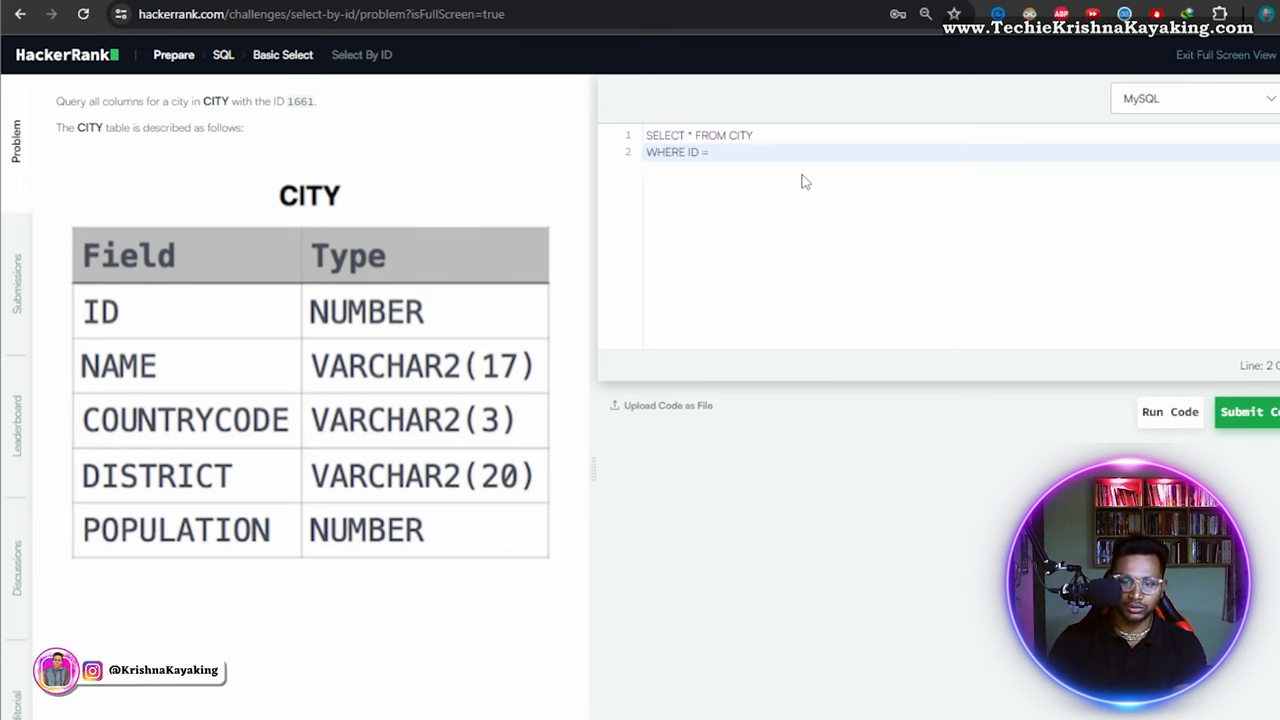
pyautogui.write('1661')
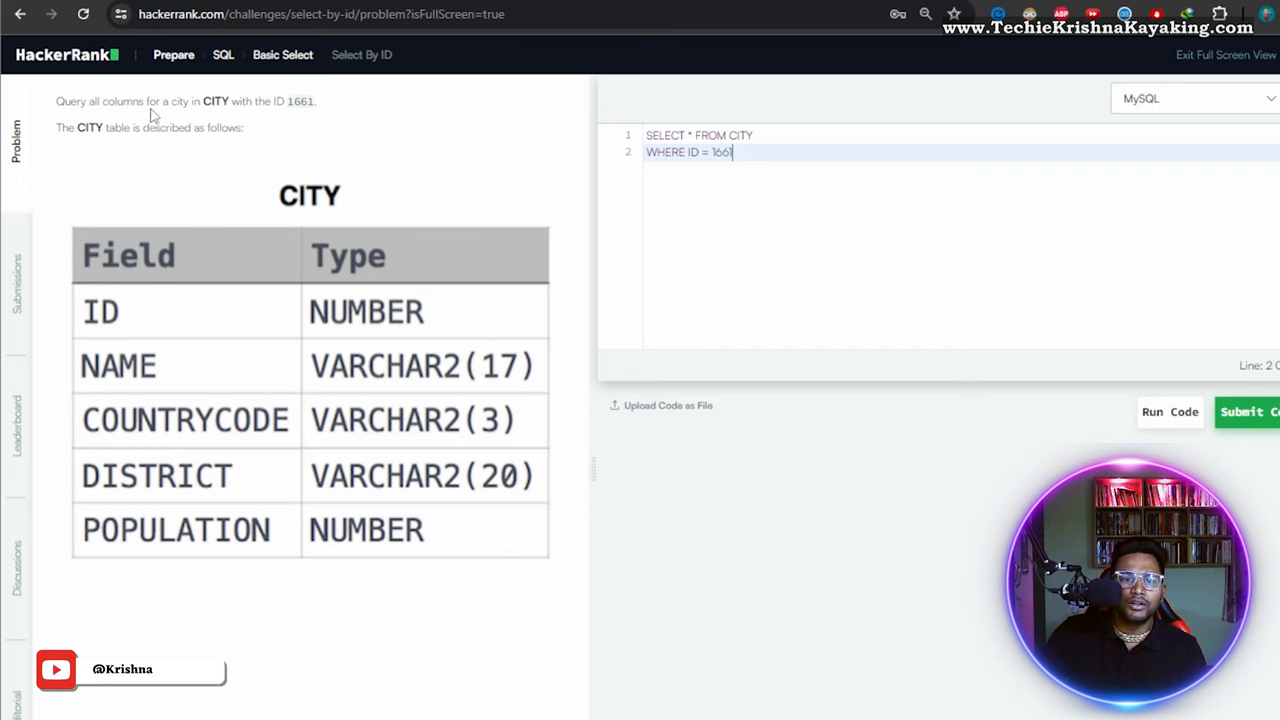
pyautogui.moveTo(330, 116)
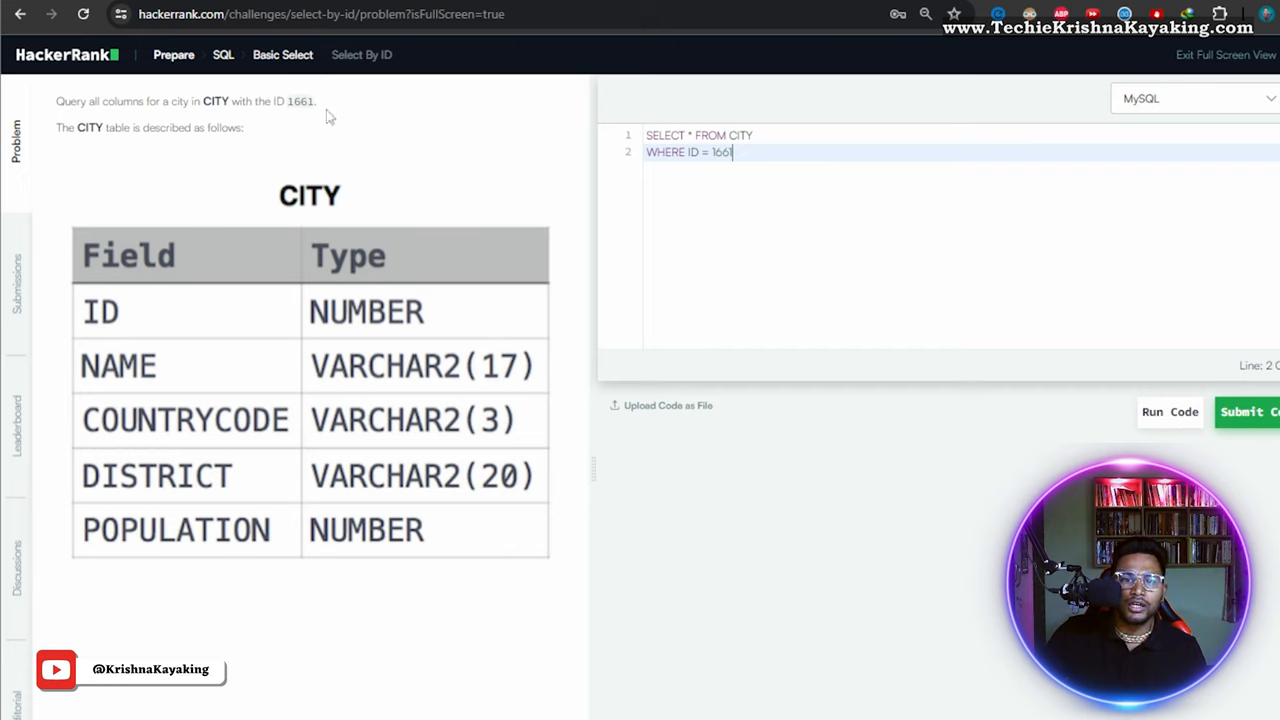
# Run the query to pass the sample test, then submit it for 10.00 points.
pyautogui.click(1168, 412)
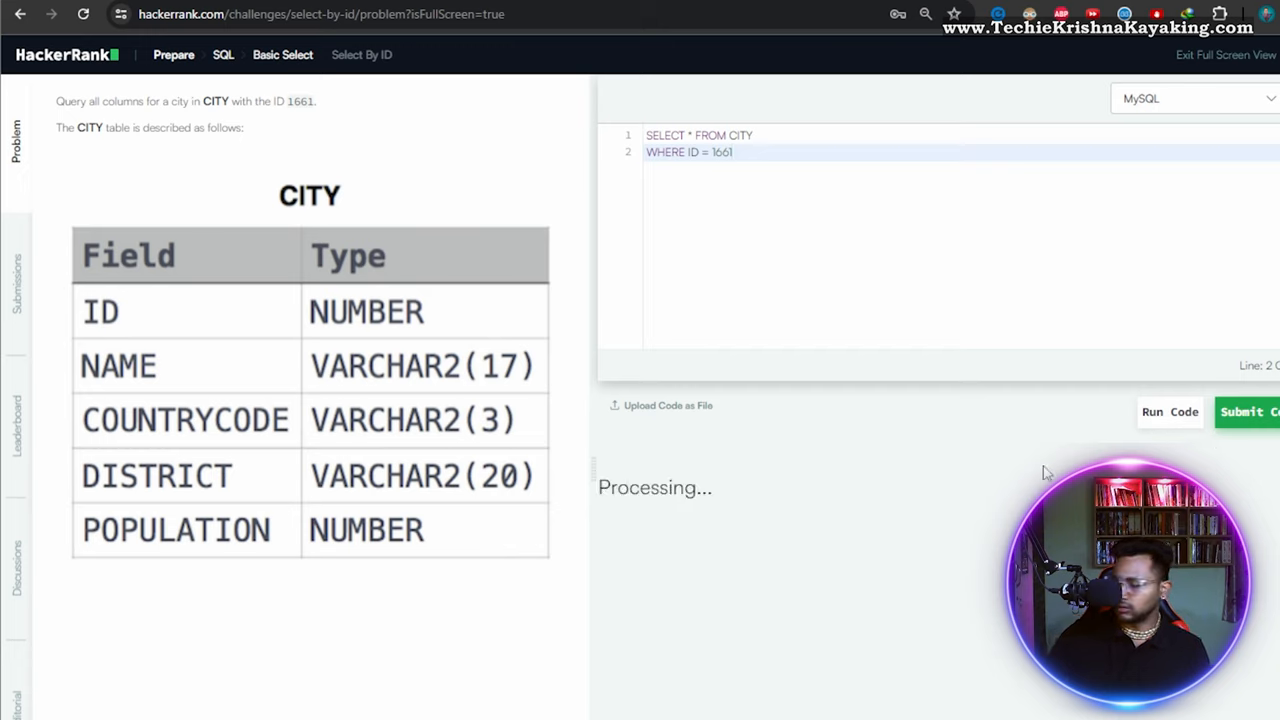
pyautogui.click(1168, 412)
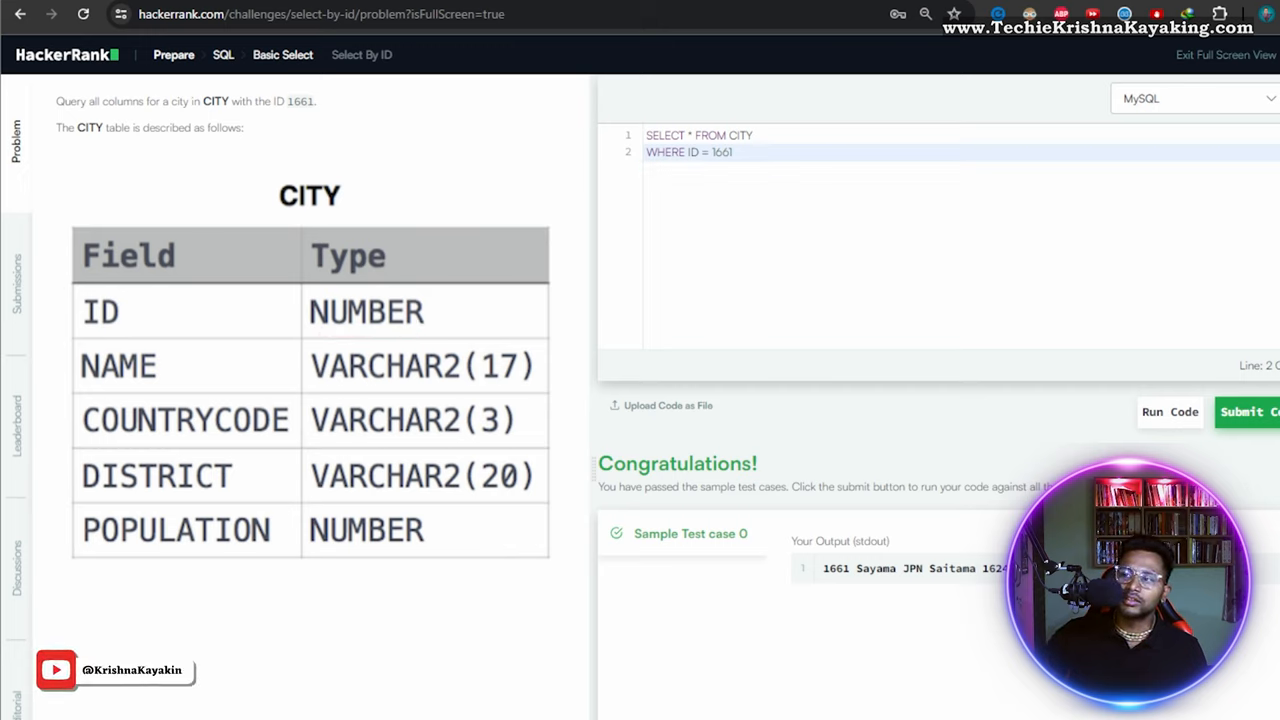
pyautogui.click(1244, 412)
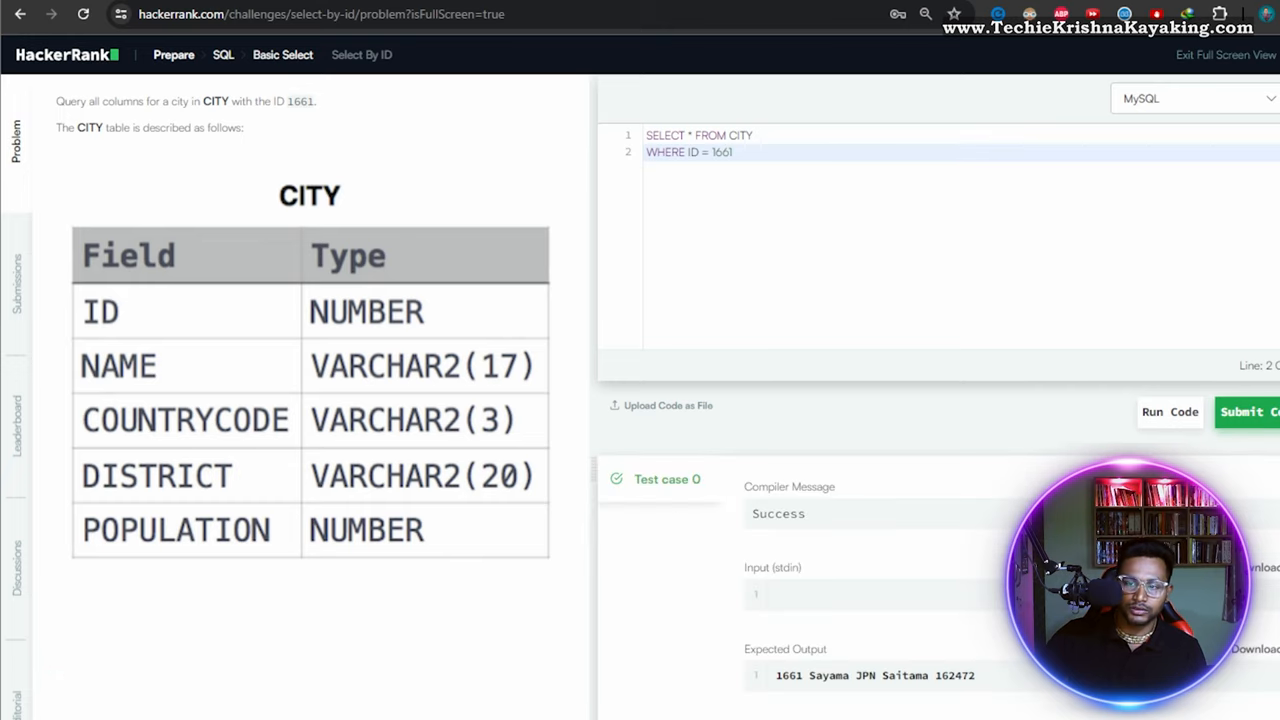
pyautogui.click(1248, 412)
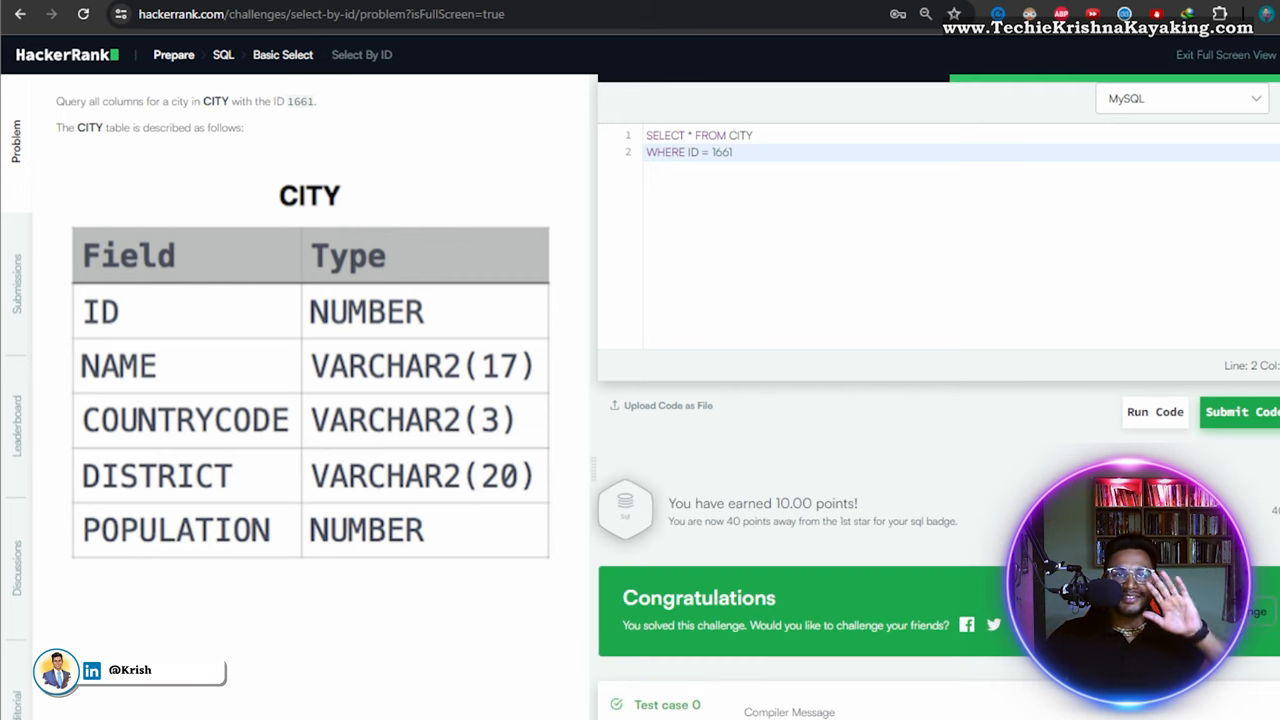